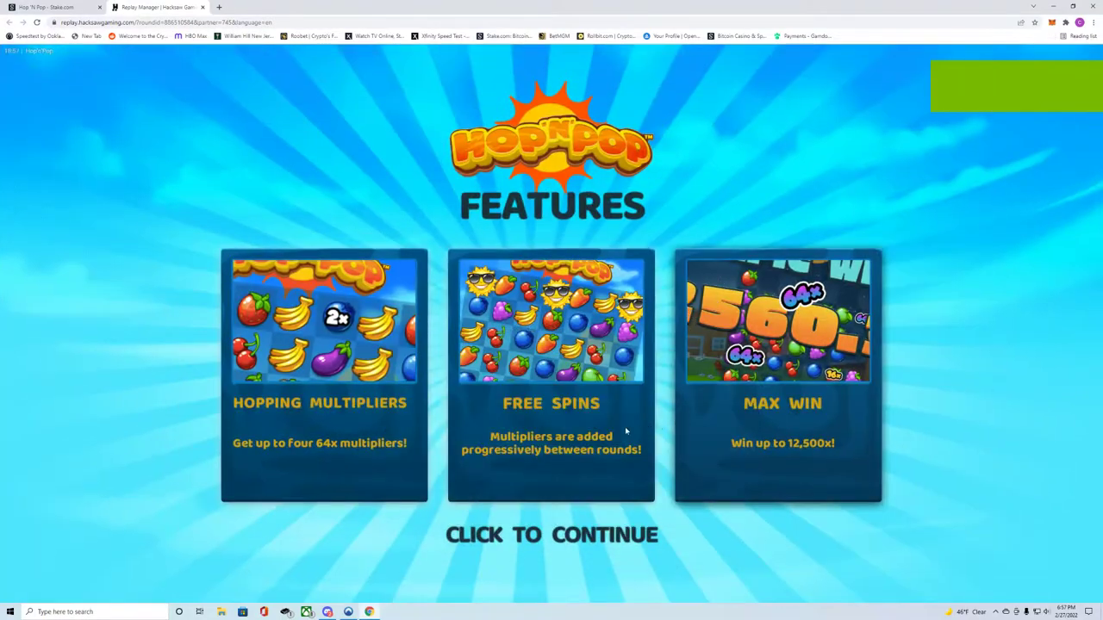
Dismiss the Features intro so the Free Spins award announcement appears
{"action": "left_click", "coordinate": [551, 535]}
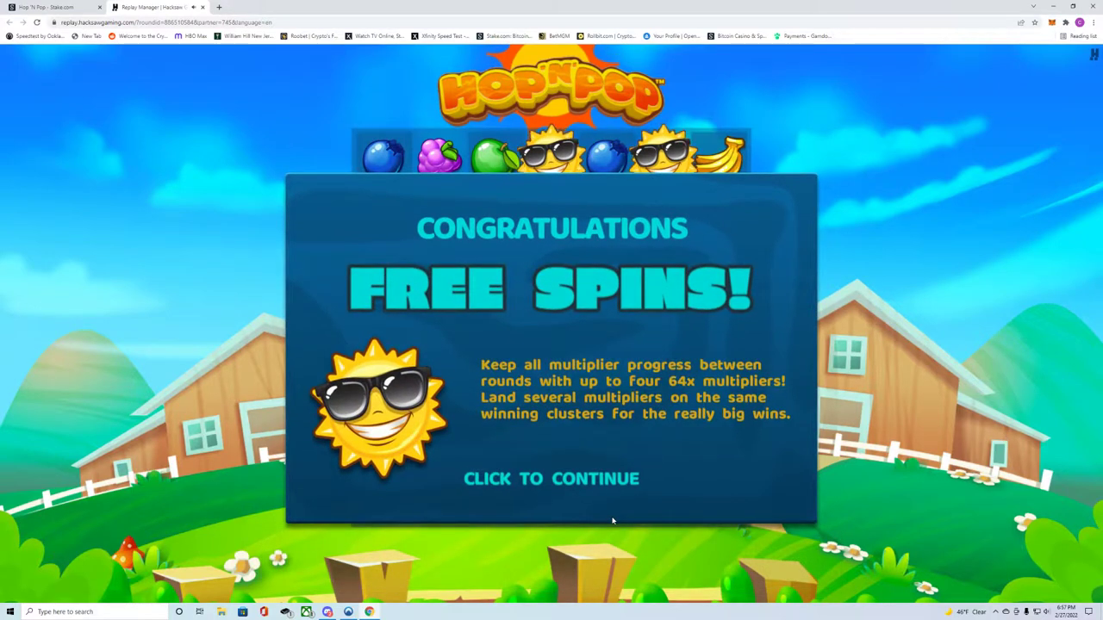
Start the free spins, let them run to the max-win cap, and acknowledge the Limit Reached notice to reveal the 2,500.00 epic win
{"action": "left_click", "coordinate": [551, 479]}
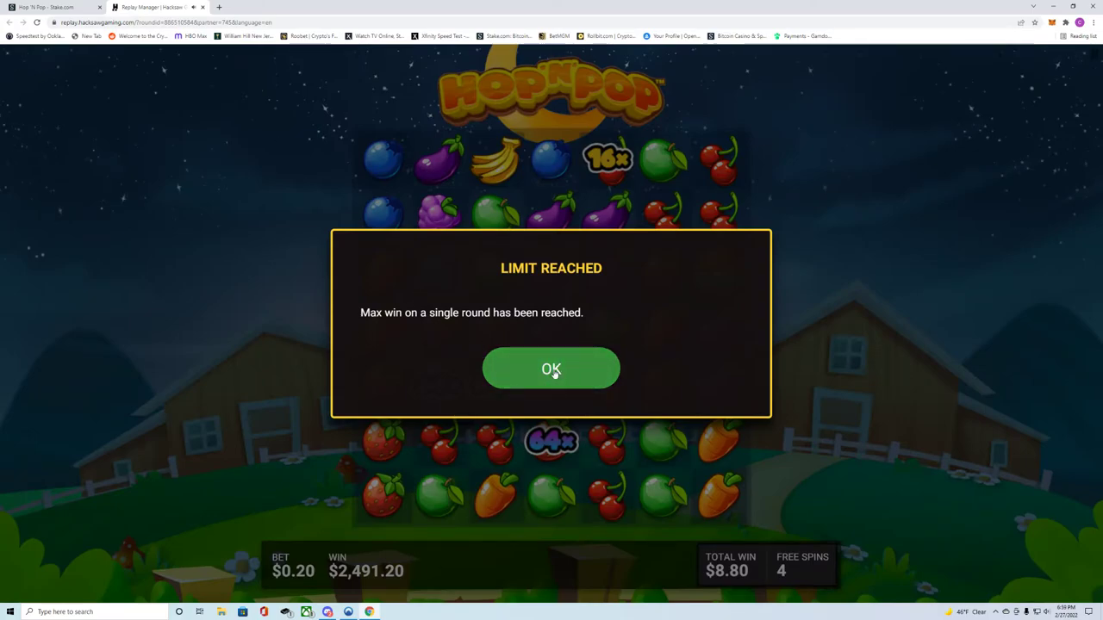
{"action": "left_click", "coordinate": [552, 369]}
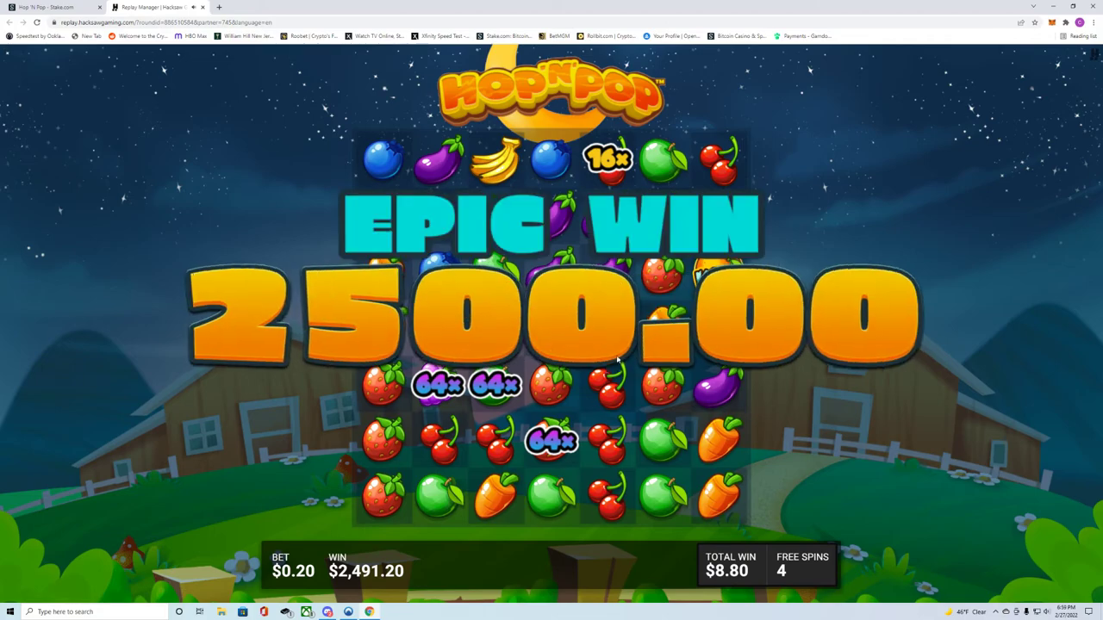